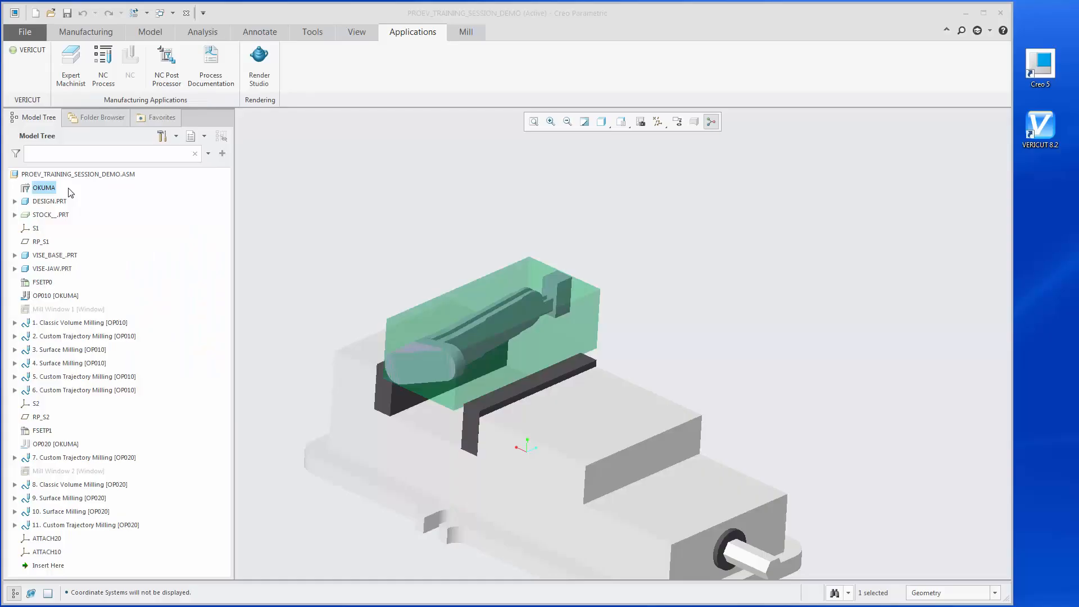
pyautogui.moveTo(56, 297)
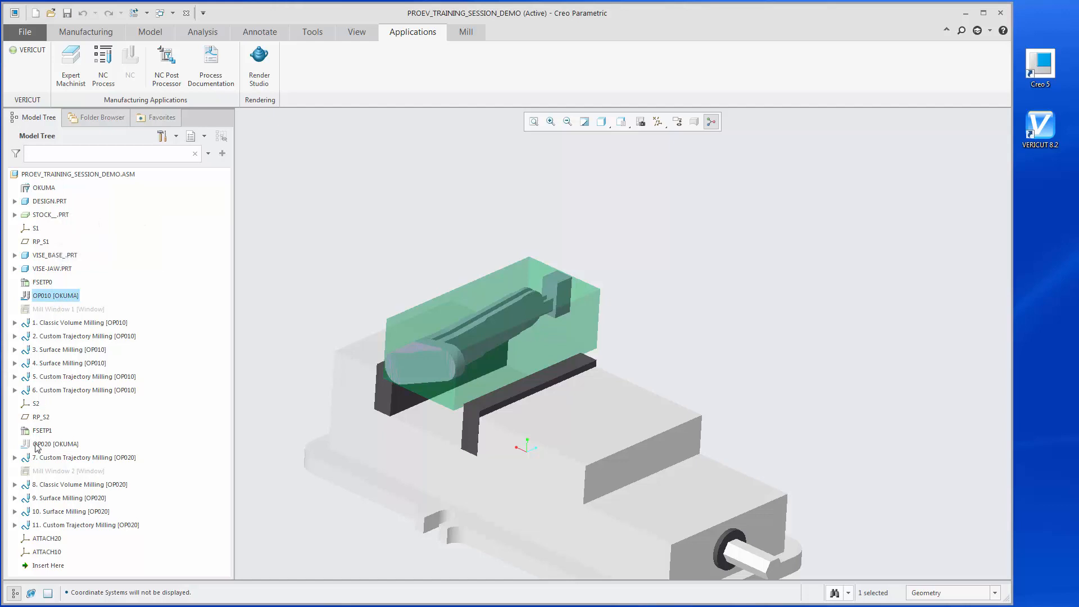
# Launch the VERICUT interface, review Settings and Process, then Generate and Run the operation files.
pyautogui.click(55, 442)
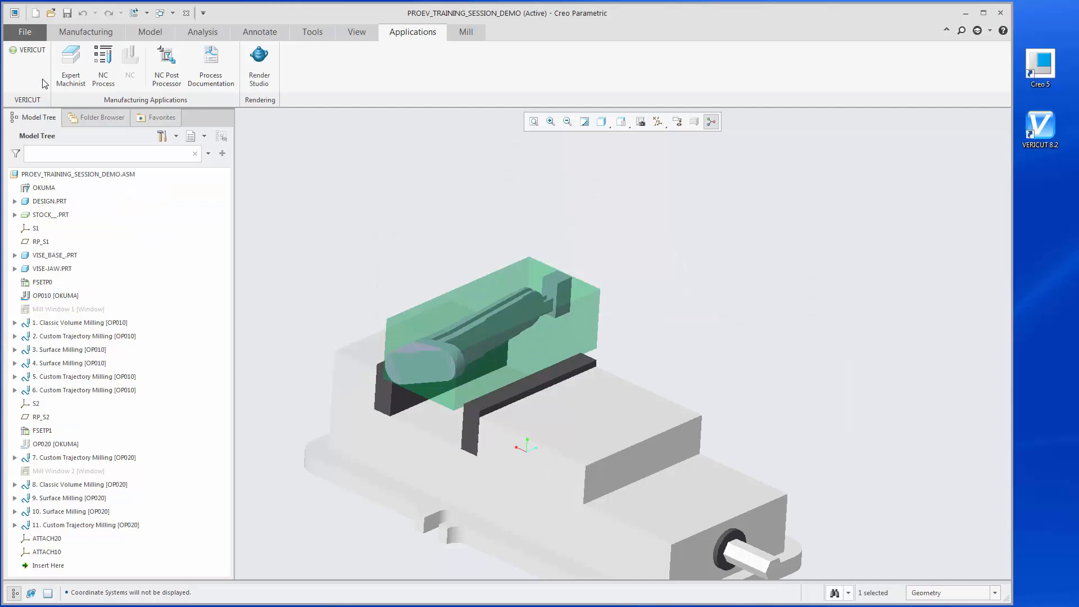
pyautogui.click(519, 32)
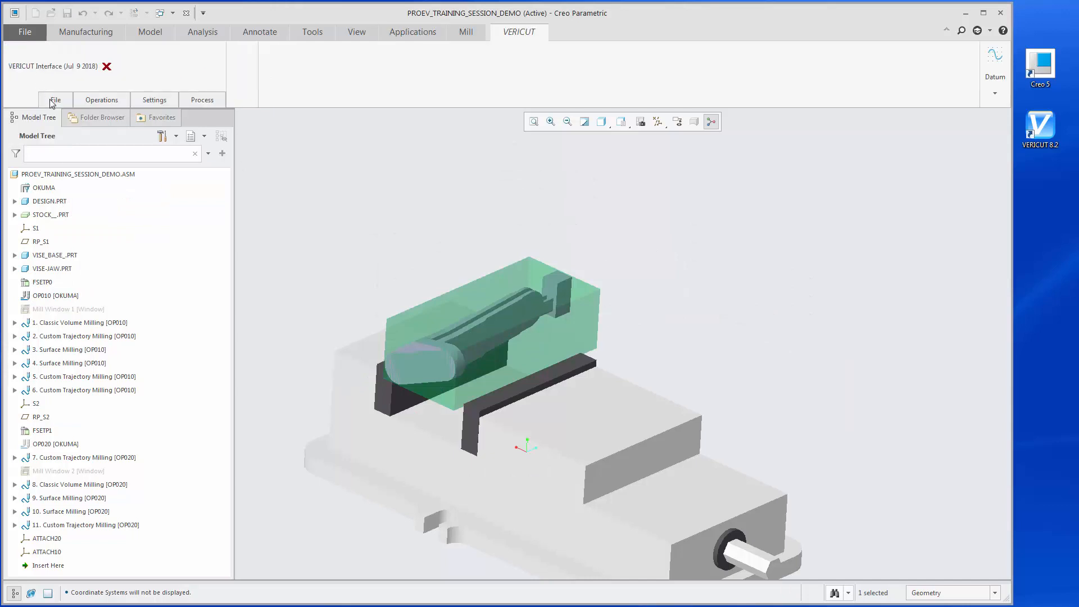
pyautogui.click(100, 100)
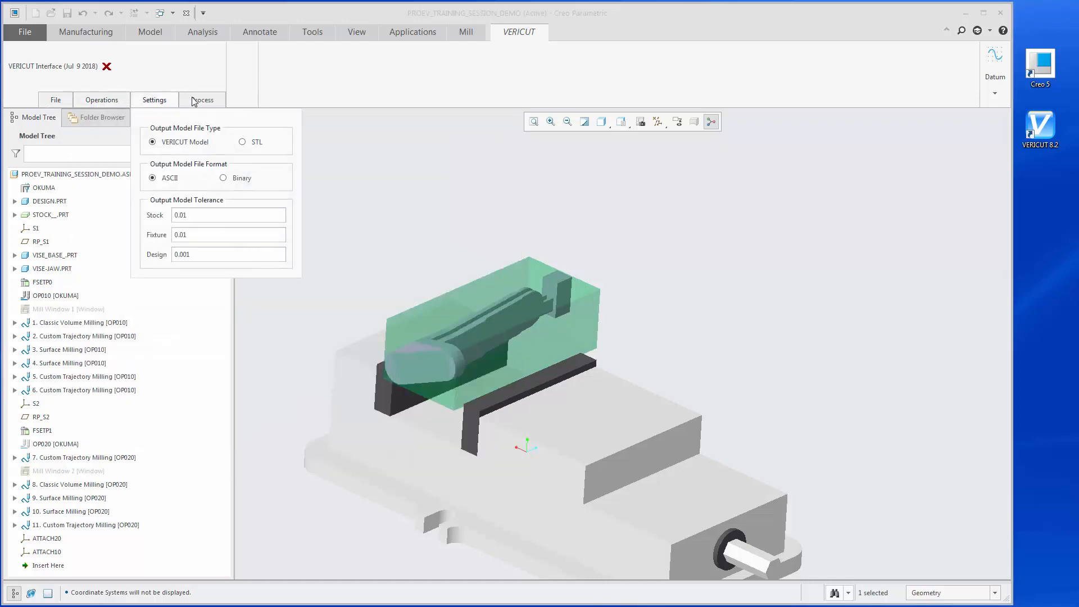
pyautogui.click(201, 99)
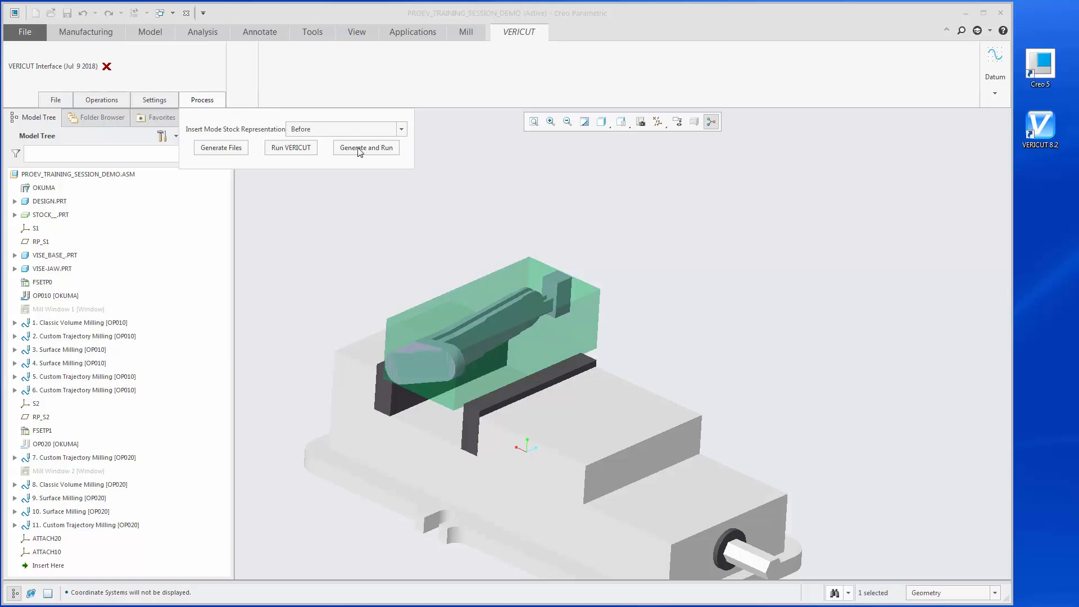
pyautogui.click(366, 147)
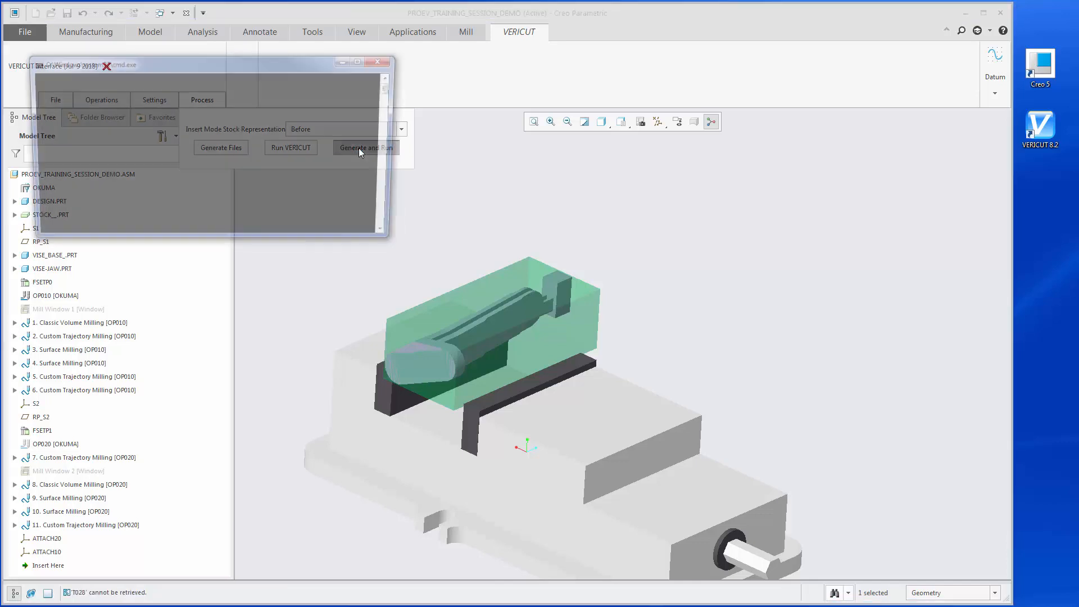
# Let VERICUT load the exported project with the op010.tap program, stock and vise.
pyautogui.click(365, 147)
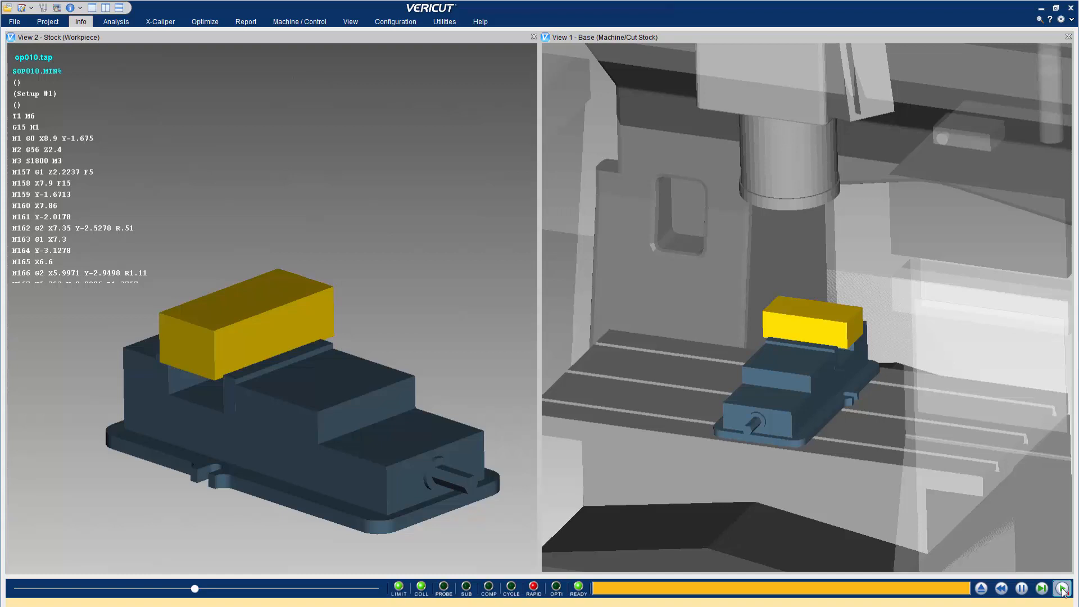
# Play the op010.tap setup 1 toolpath to cycle end, milling the top of the stock.
pyautogui.click(1060, 587)
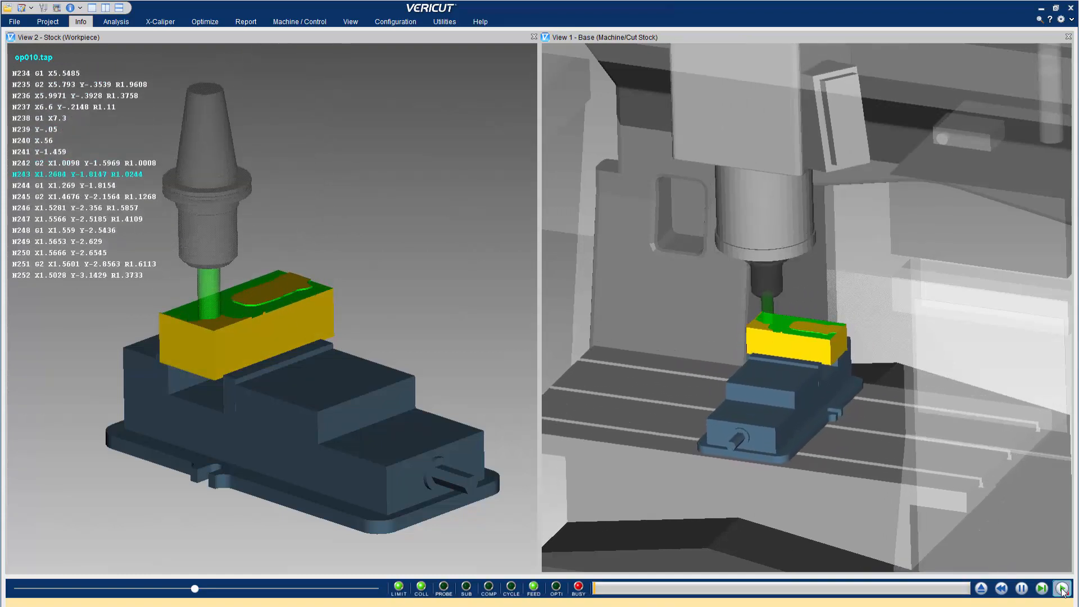
pyautogui.click(1064, 588)
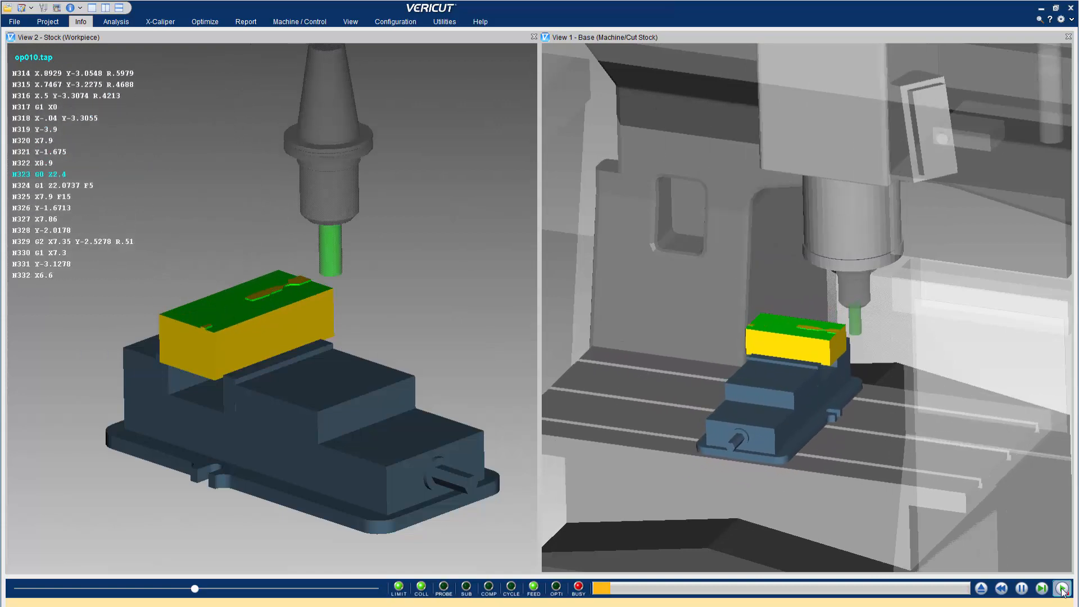
pyautogui.click(1064, 588)
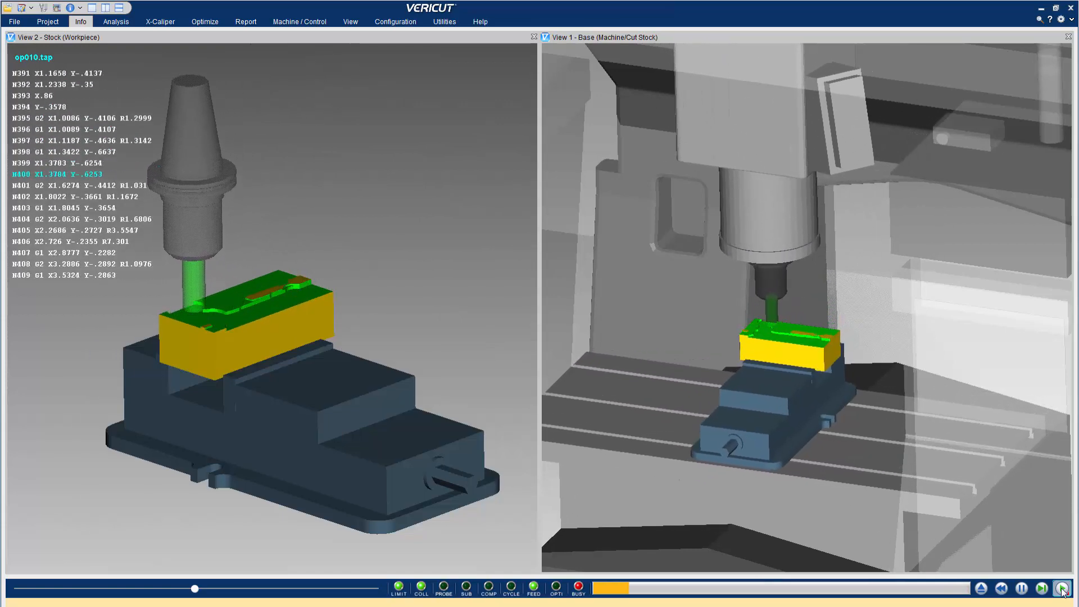
pyautogui.click(1065, 588)
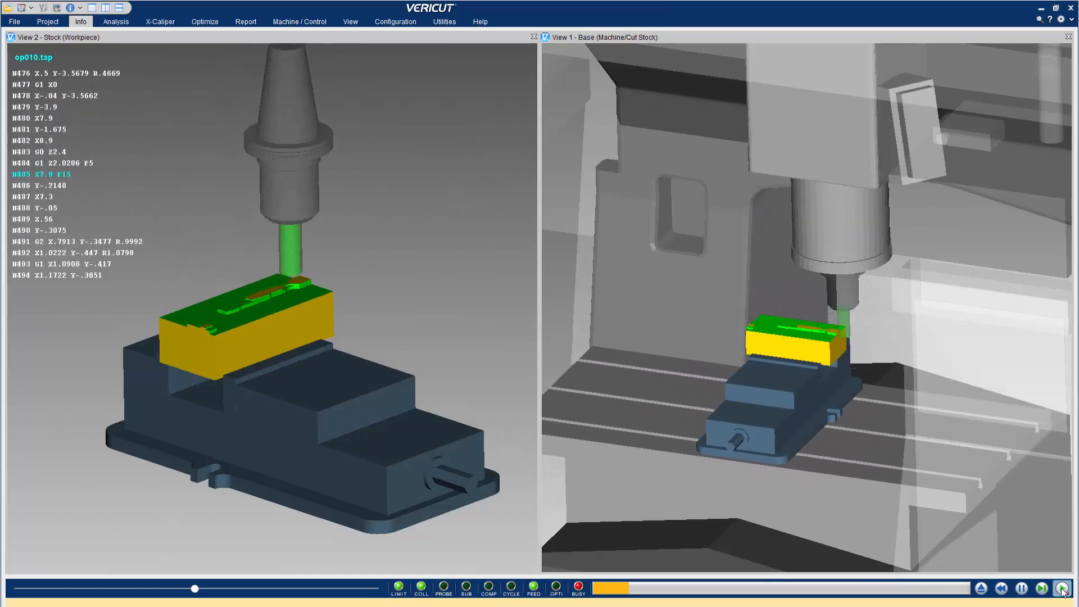
pyautogui.click(1065, 588)
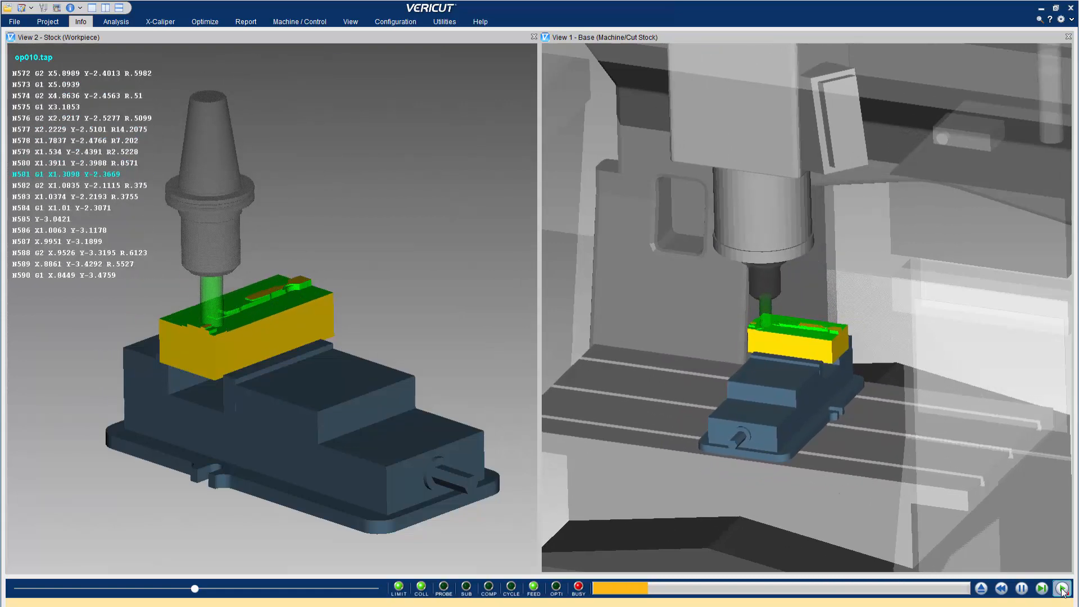
pyautogui.click(1064, 588)
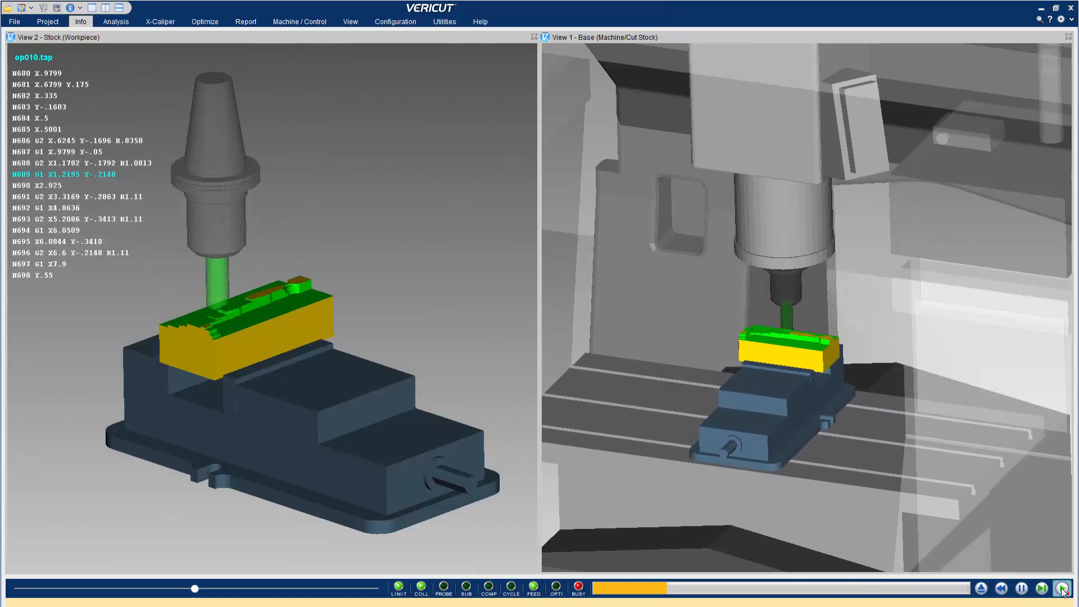
pyautogui.click(1064, 588)
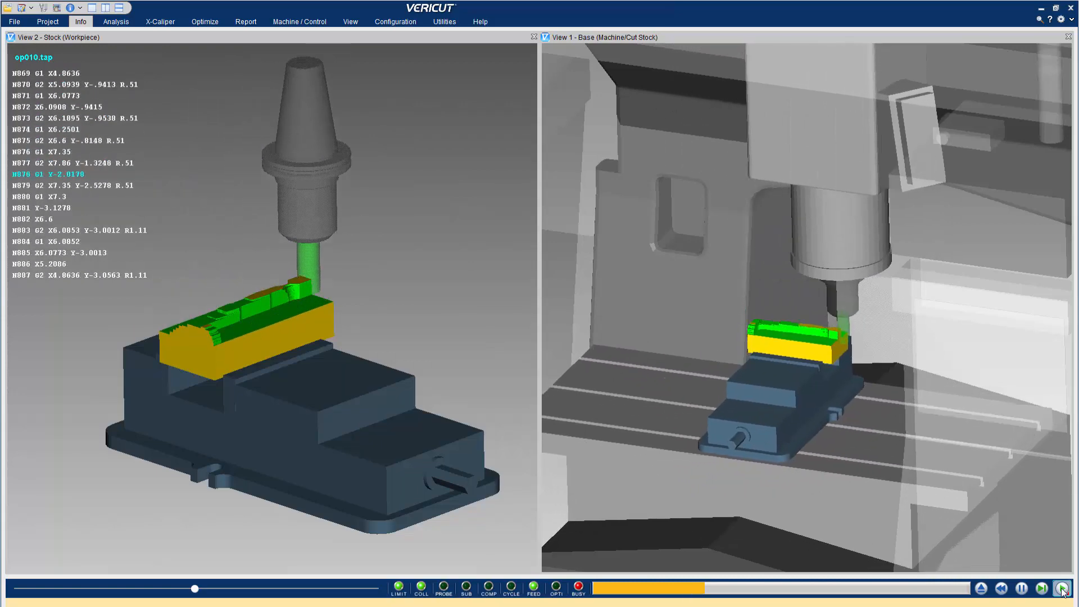
pyautogui.click(1062, 588)
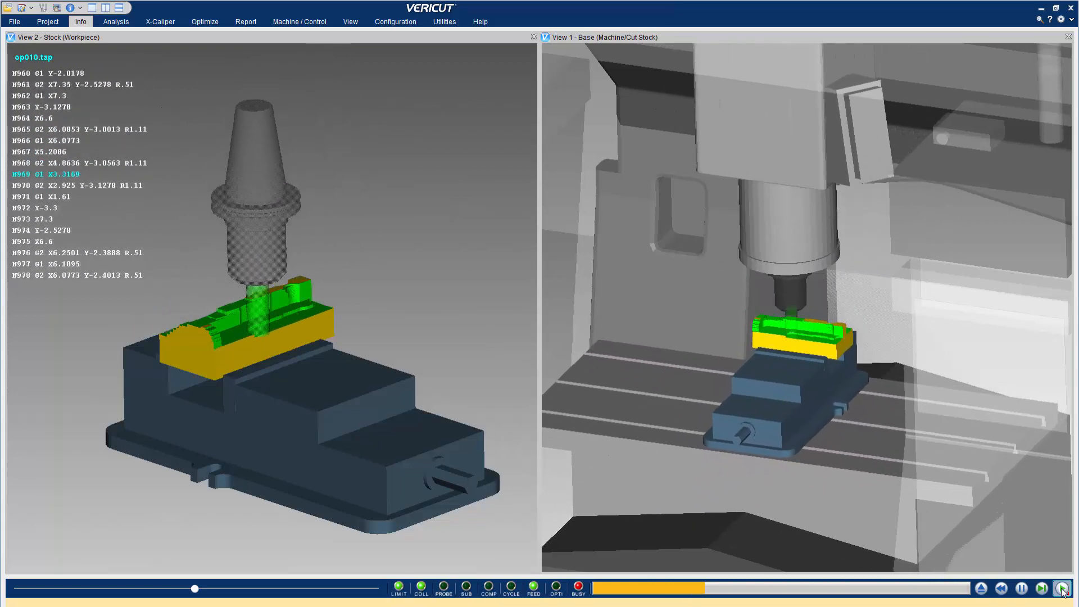
pyautogui.click(1064, 588)
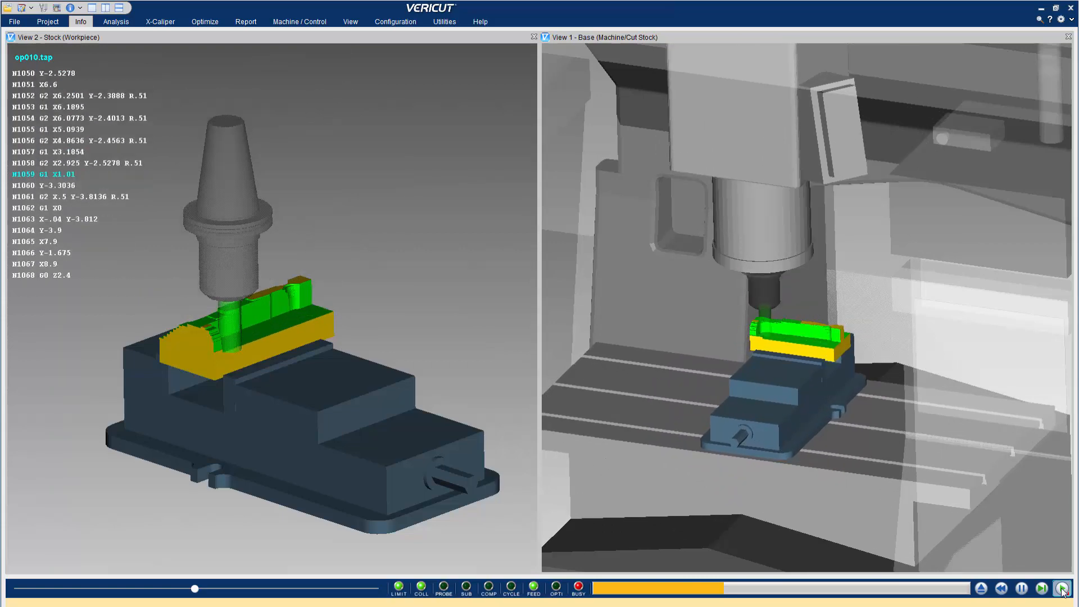
pyautogui.click(1066, 587)
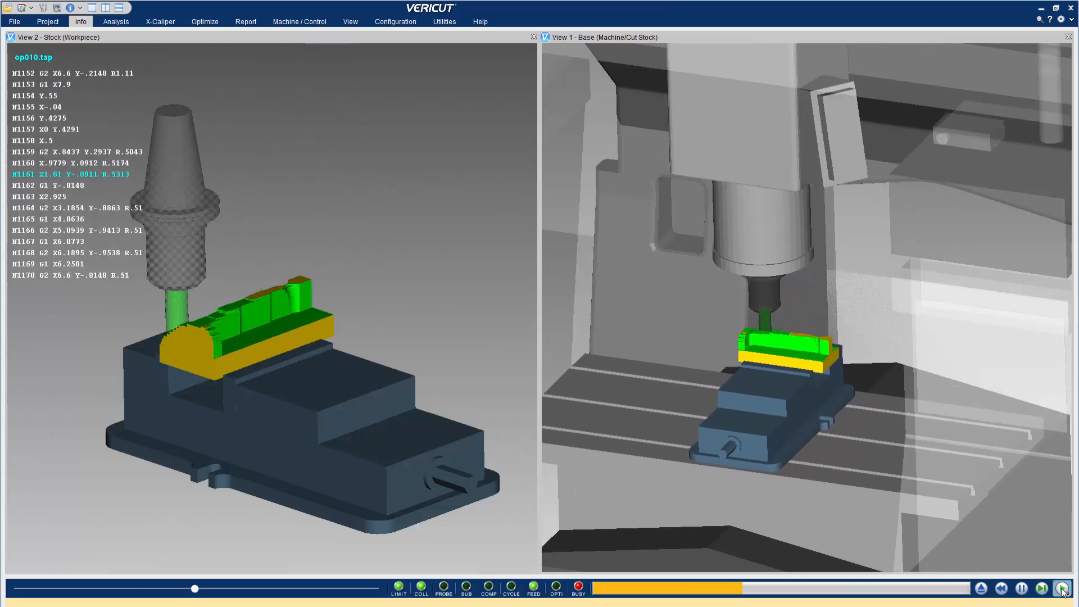
pyautogui.click(1063, 588)
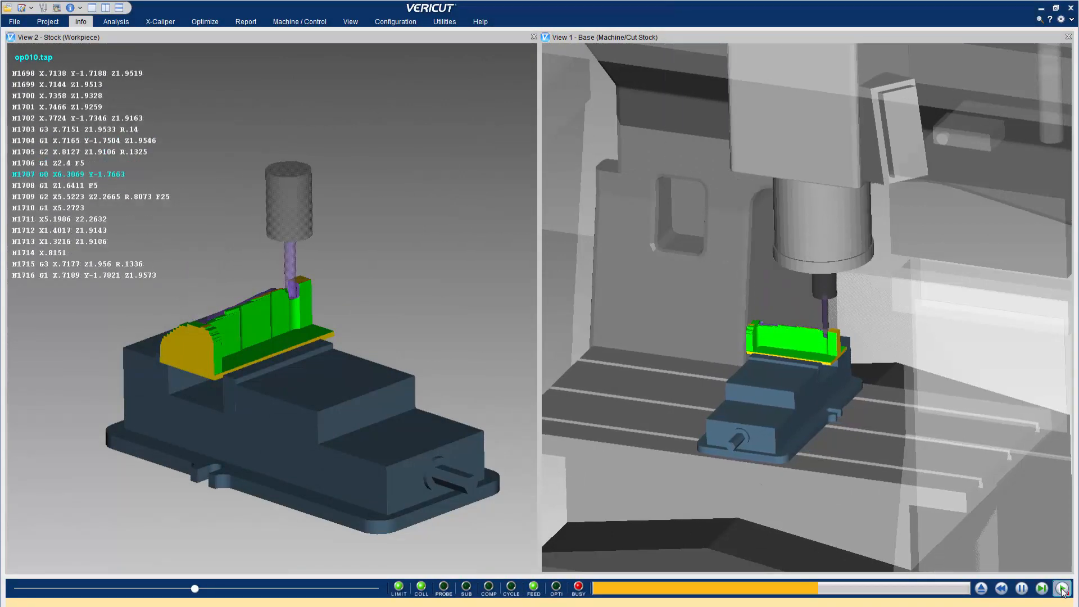
pyautogui.click(1064, 588)
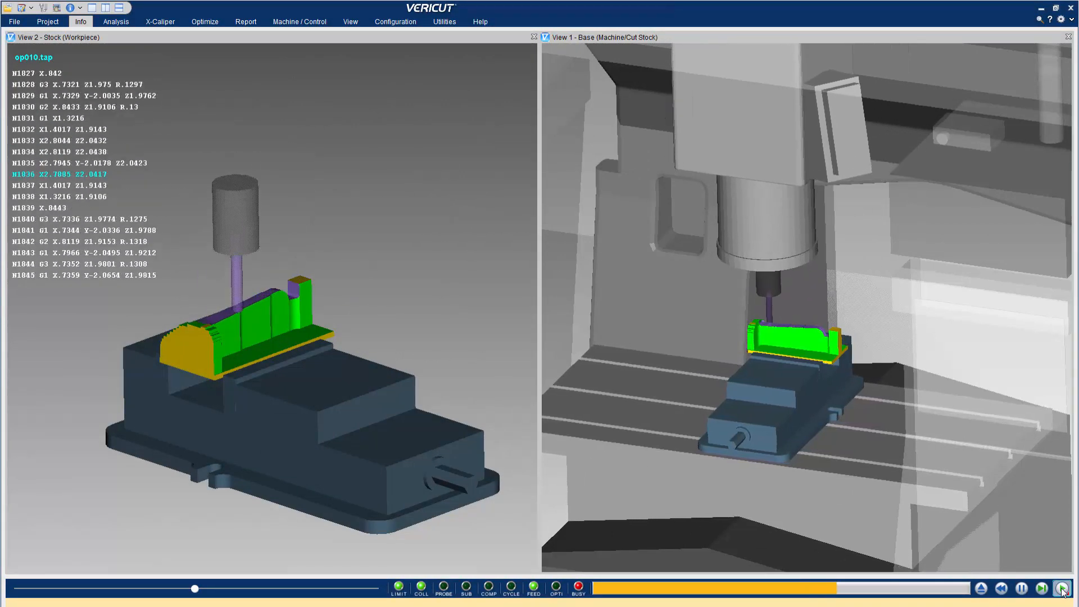
pyautogui.click(1063, 588)
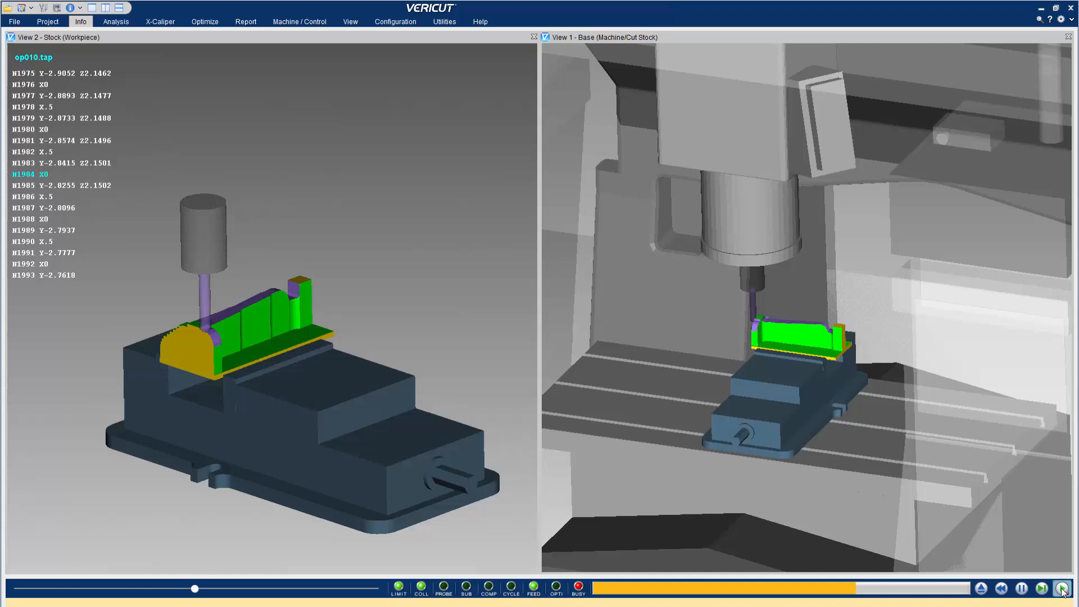
pyautogui.click(1063, 588)
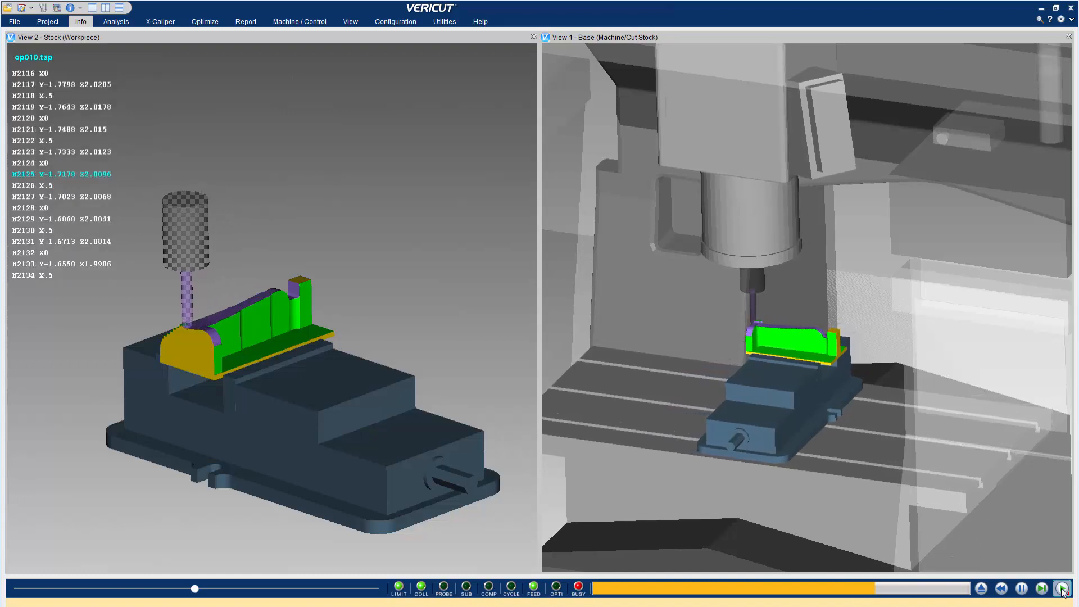
pyautogui.click(1062, 588)
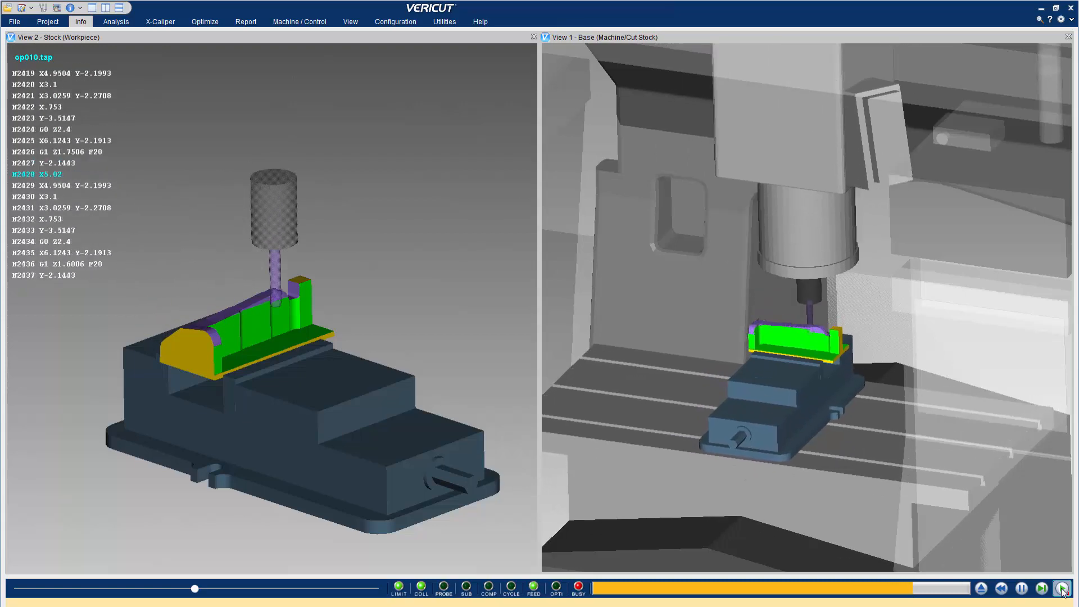
pyautogui.click(1062, 588)
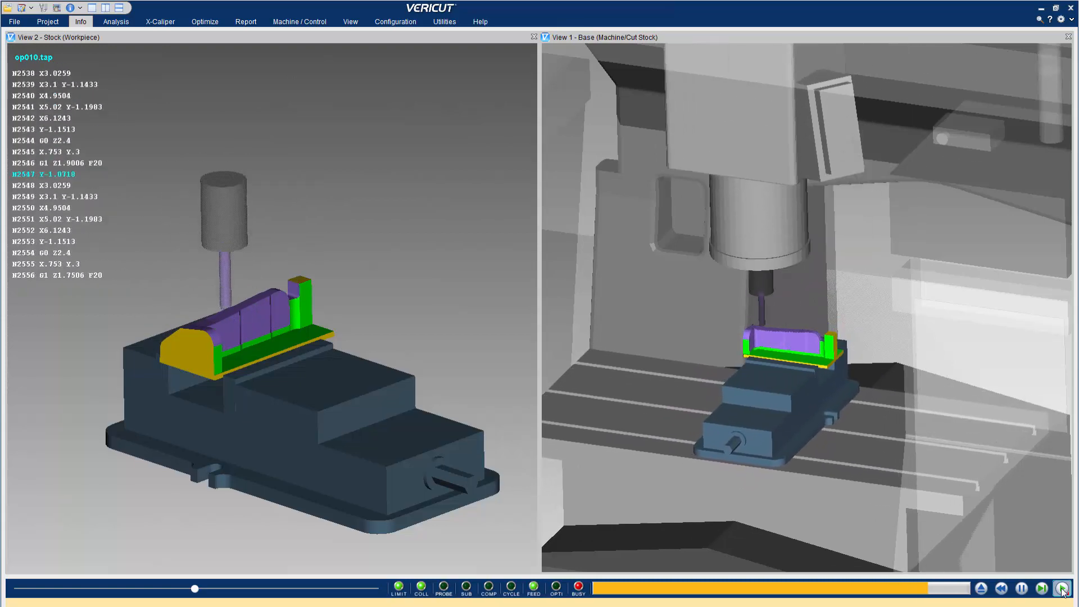
pyautogui.click(1062, 587)
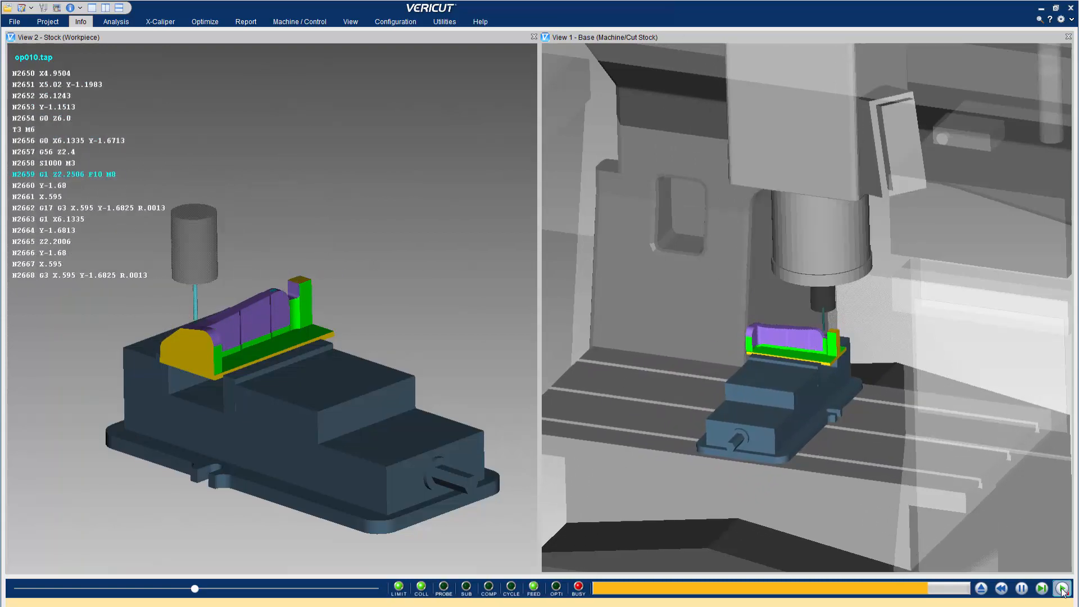
# Continue playing into op020.tap setup 2, cutting the flipped part's second side.
pyautogui.click(1063, 588)
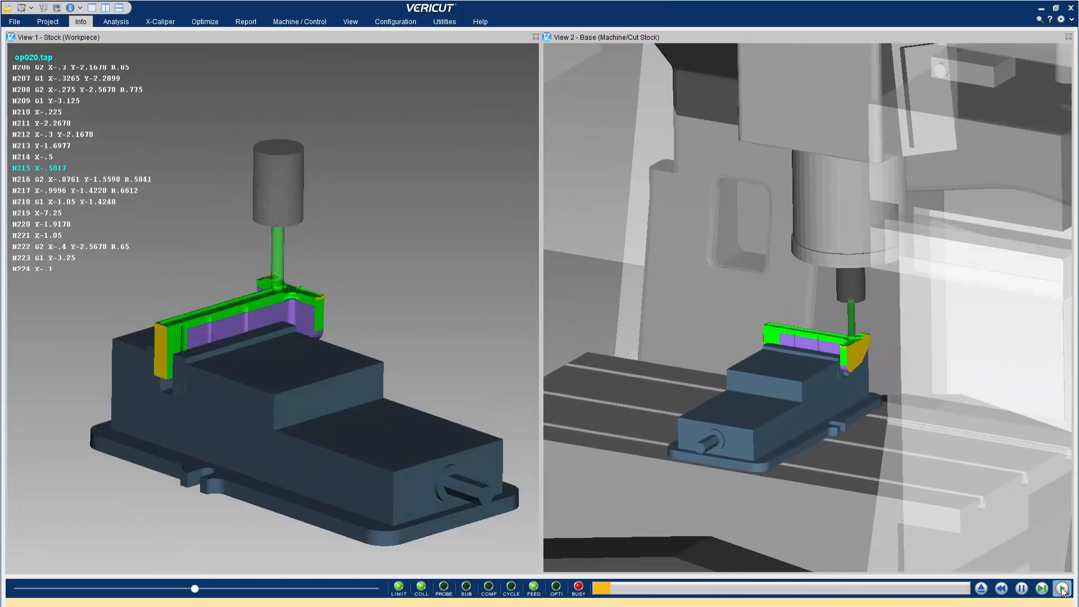
pyautogui.click(1065, 587)
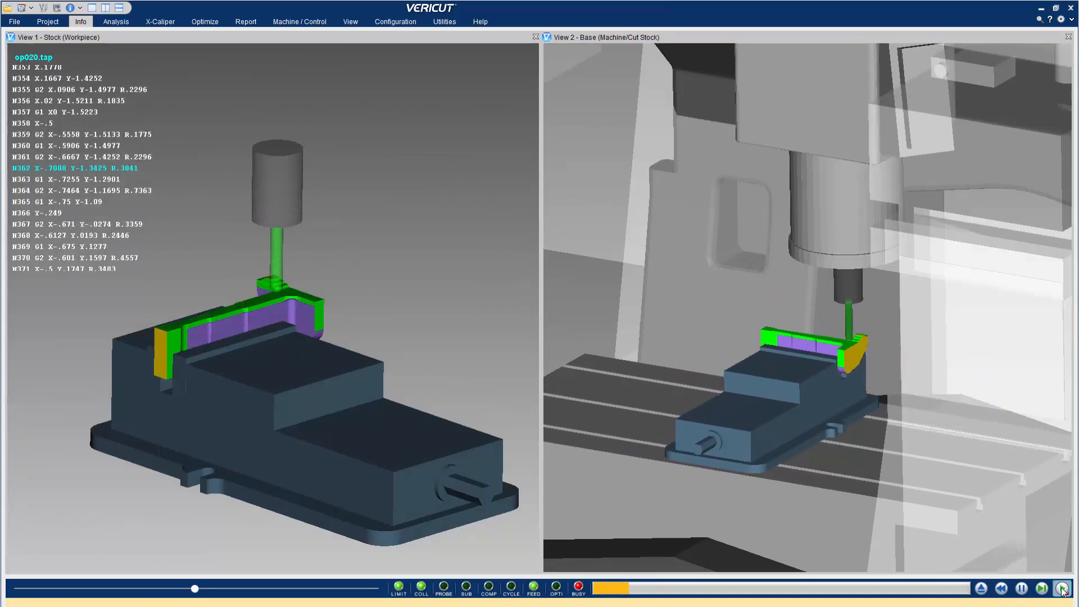
pyautogui.click(1062, 588)
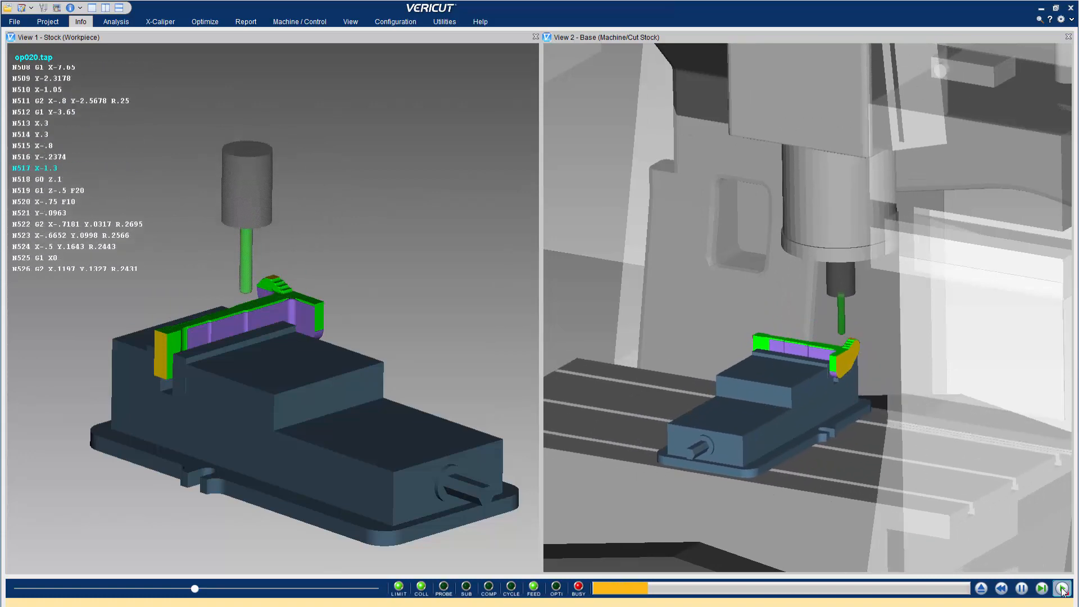
pyautogui.click(1062, 588)
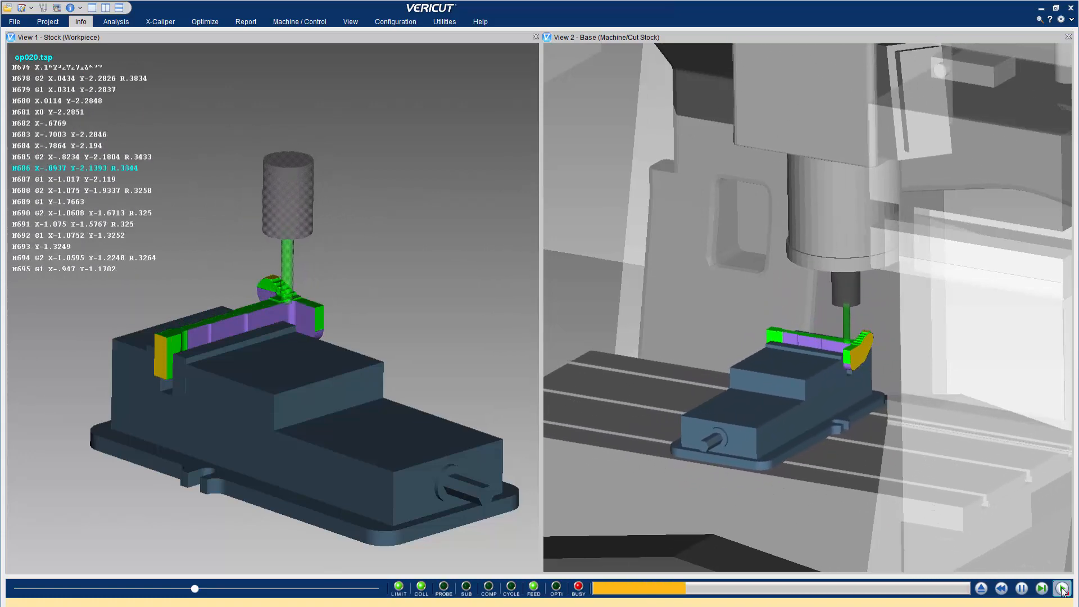
pyautogui.click(1062, 588)
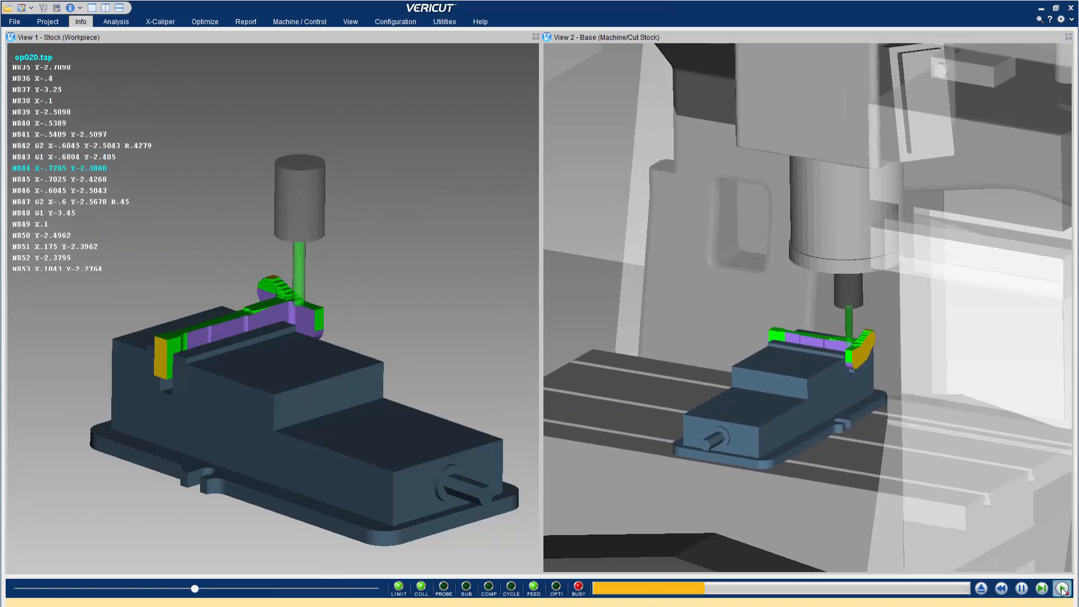
pyautogui.click(1062, 588)
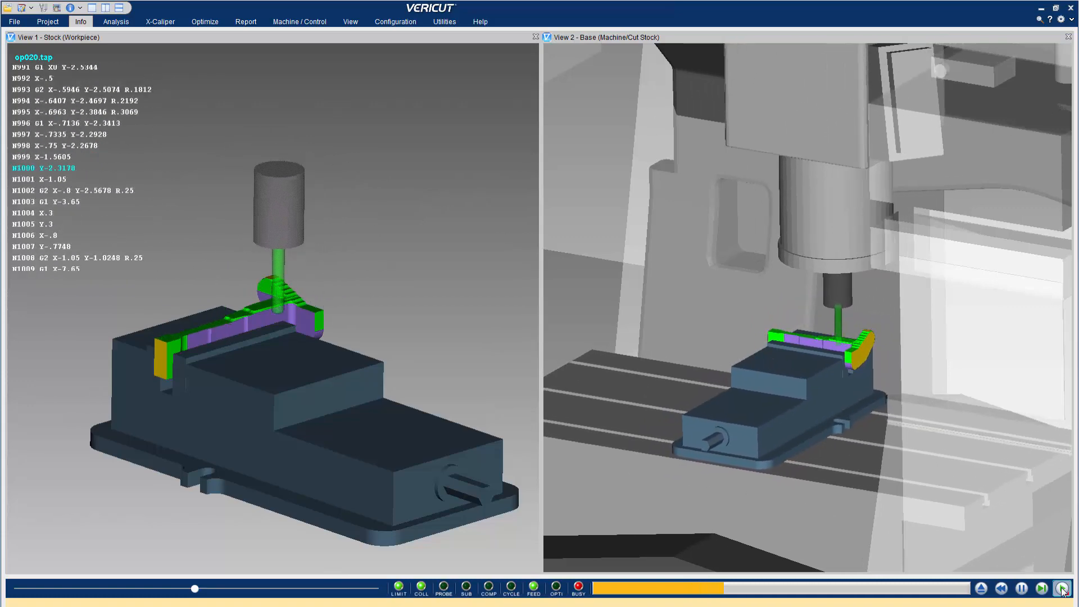
pyautogui.click(1065, 588)
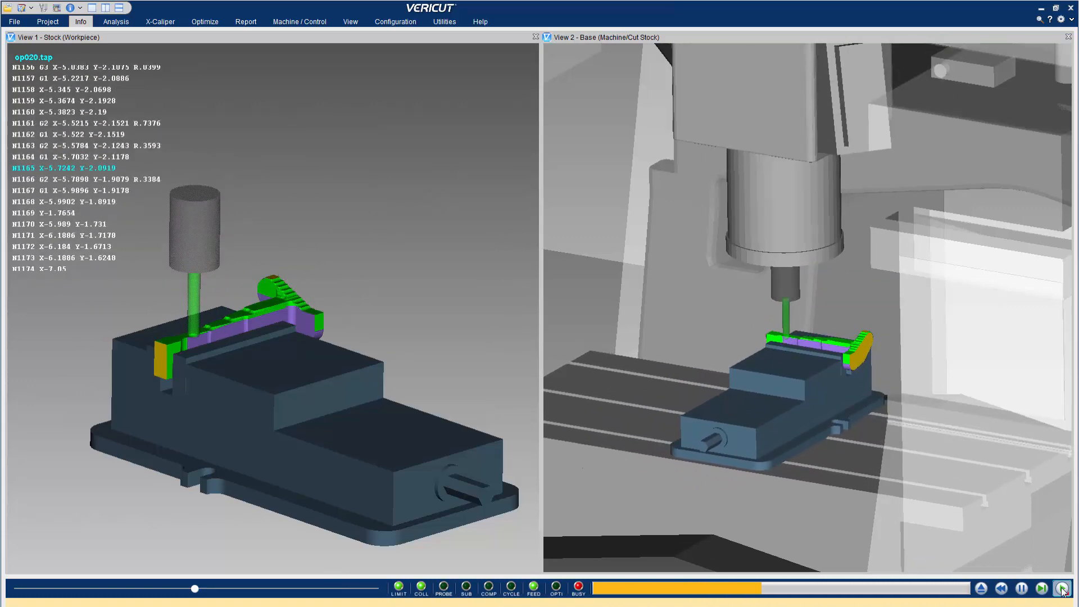
pyautogui.click(1062, 588)
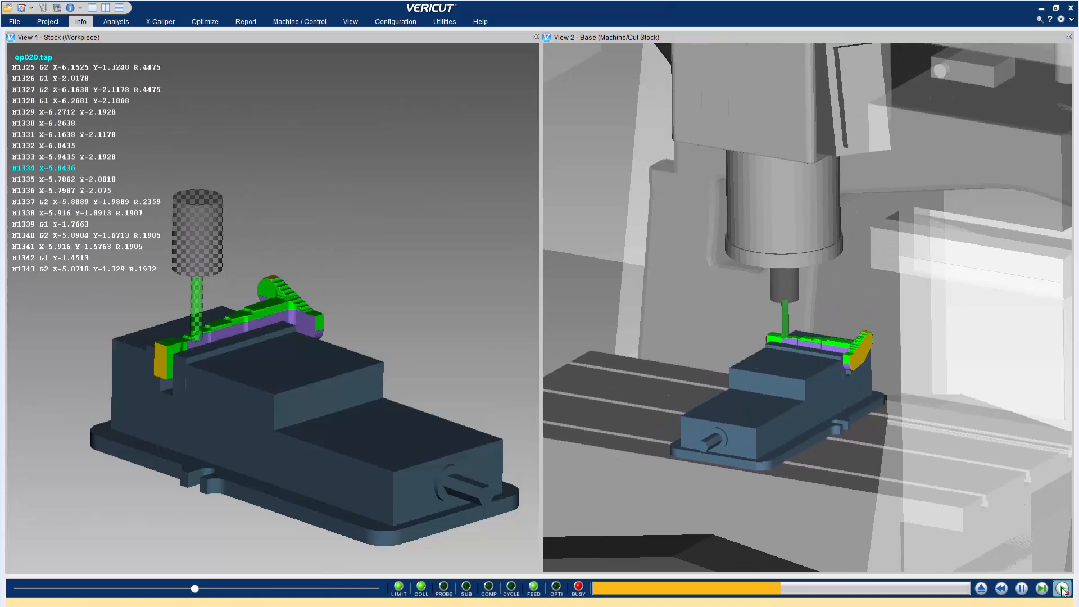
pyautogui.click(1062, 588)
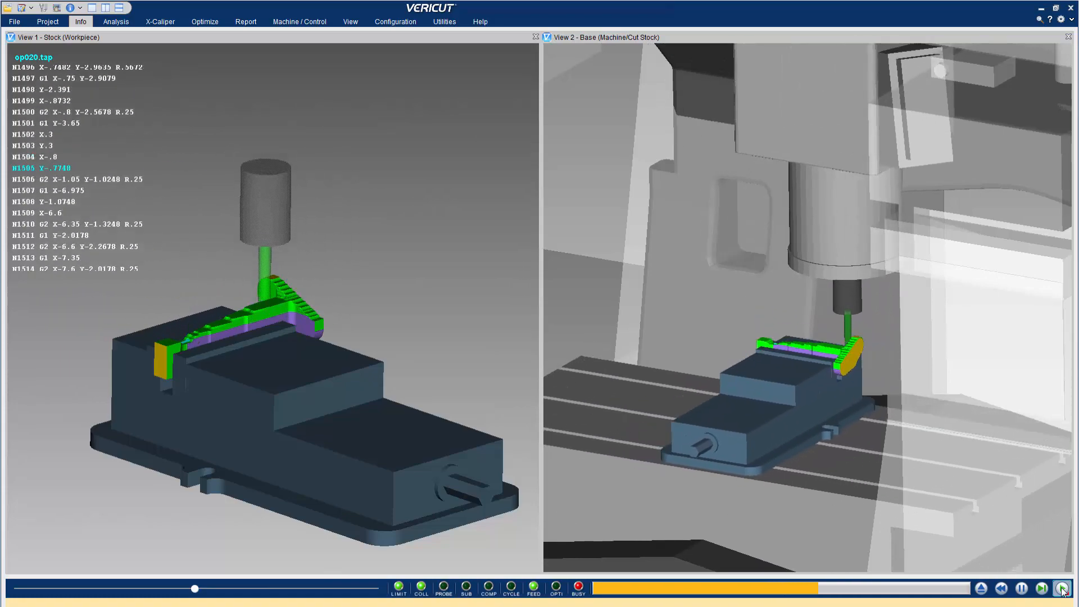
pyautogui.click(1063, 588)
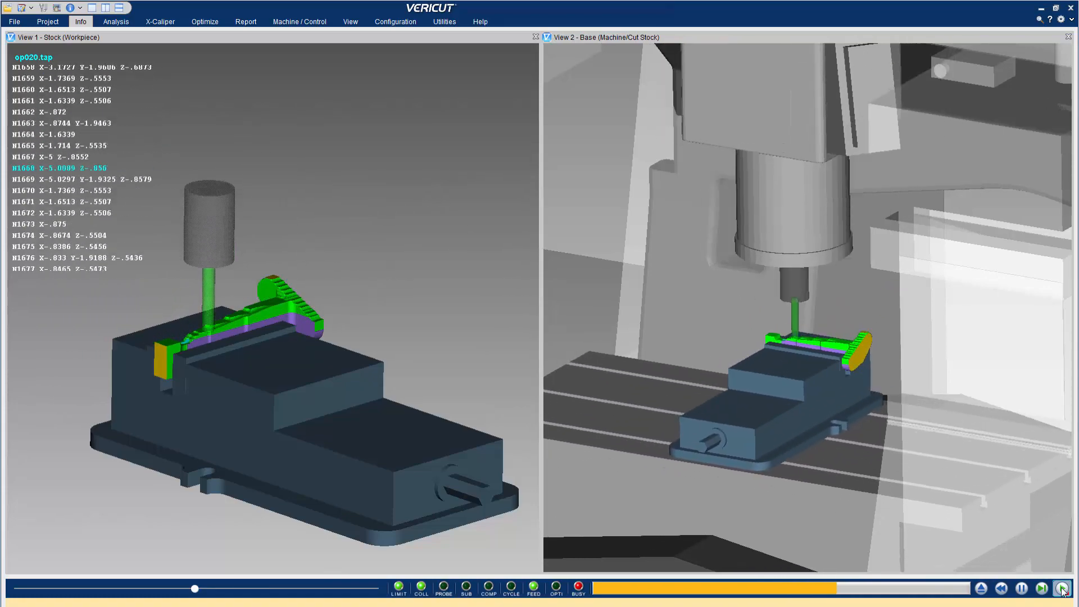